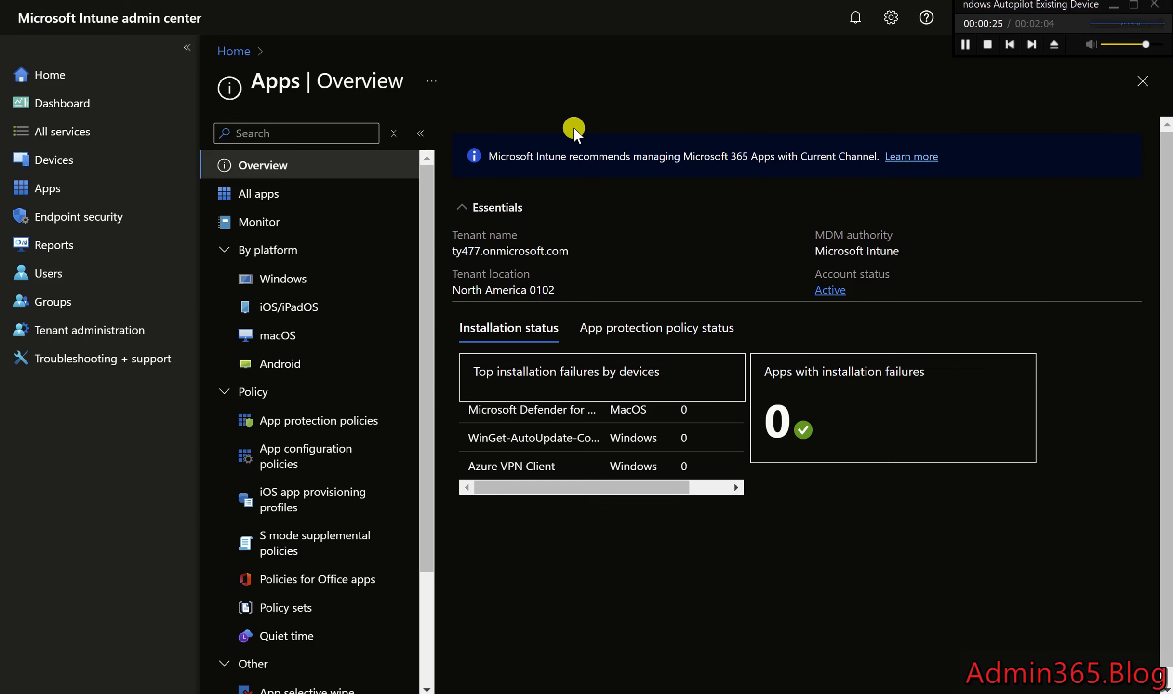
mouse_move(552, 103)
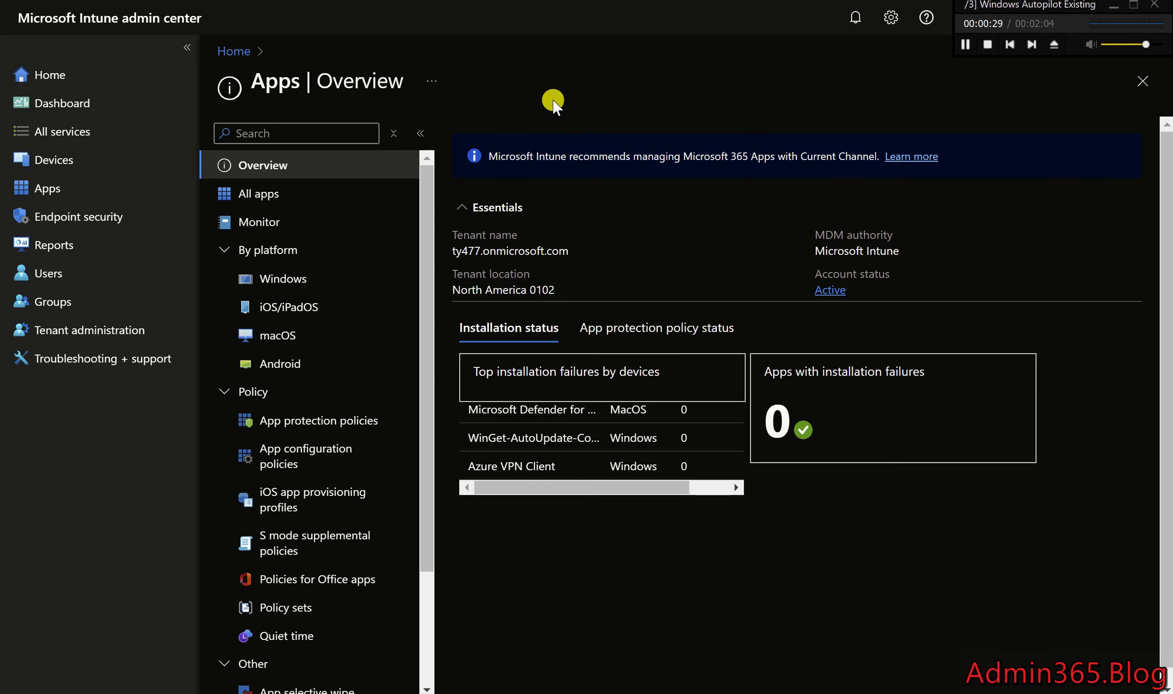
mouse_move(544, 141)
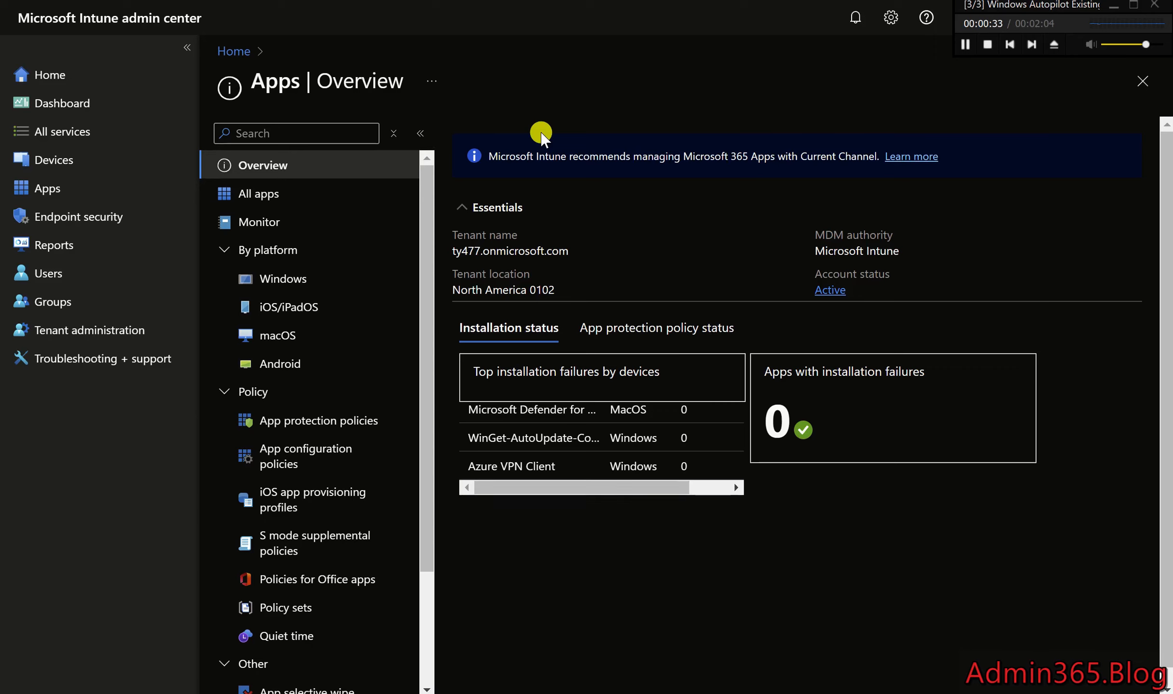
mouse_move(552, 85)
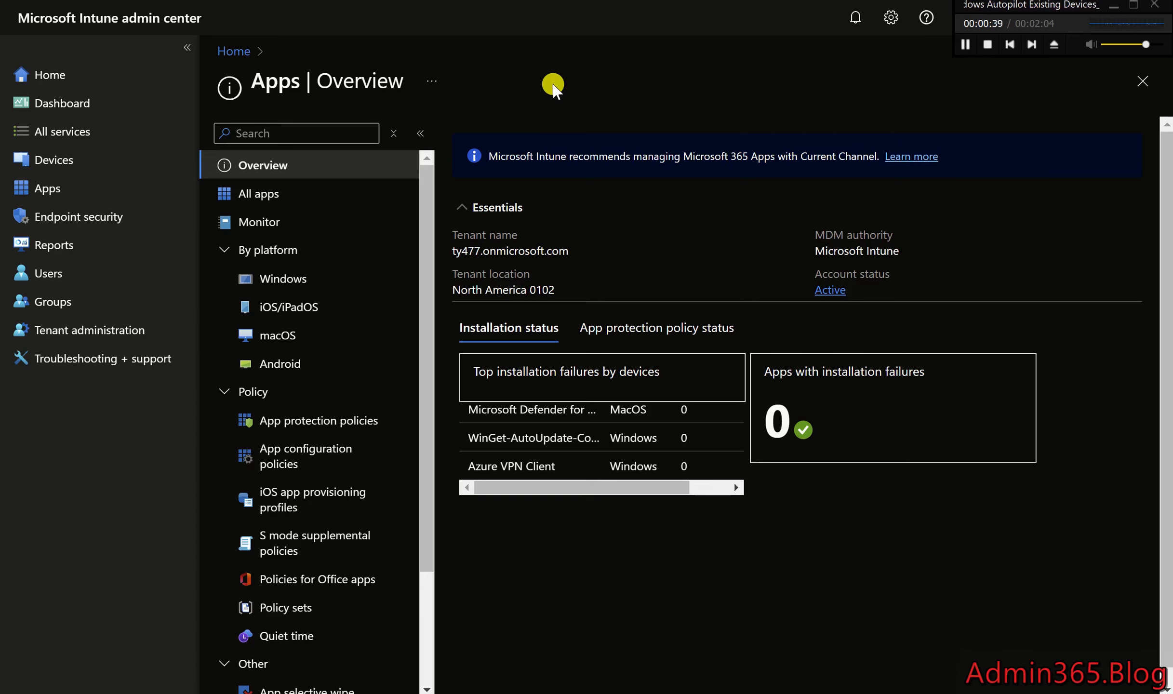
mouse_move(417, 99)
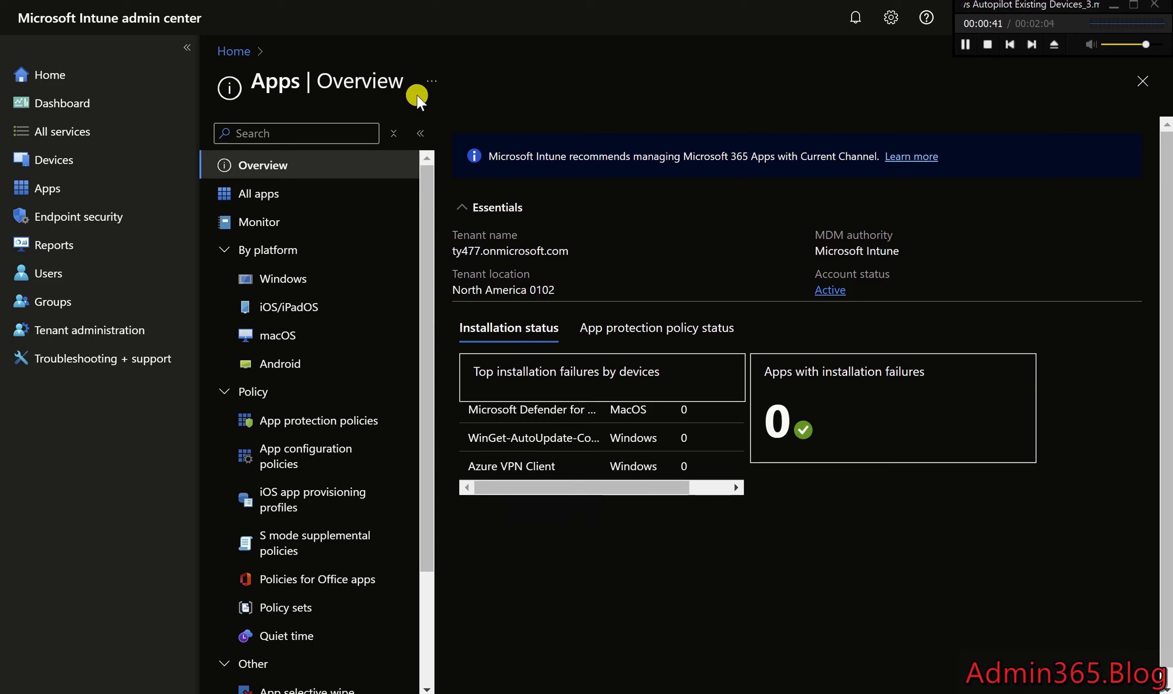
mouse_move(596, 65)
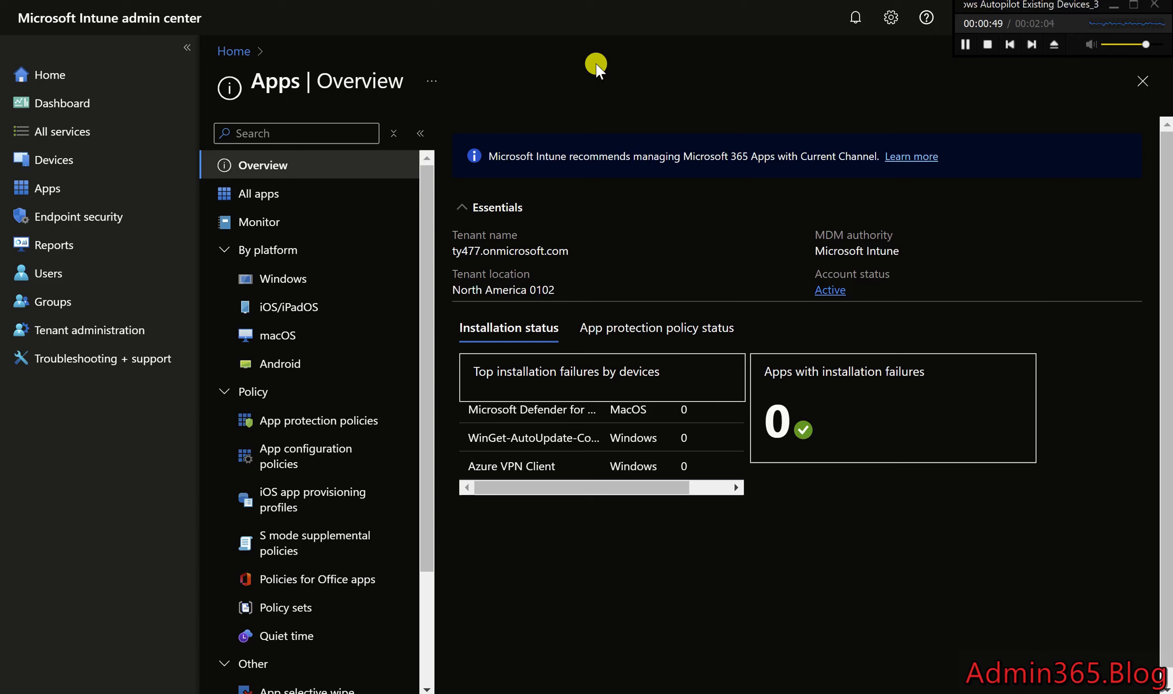
mouse_move(982, 10)
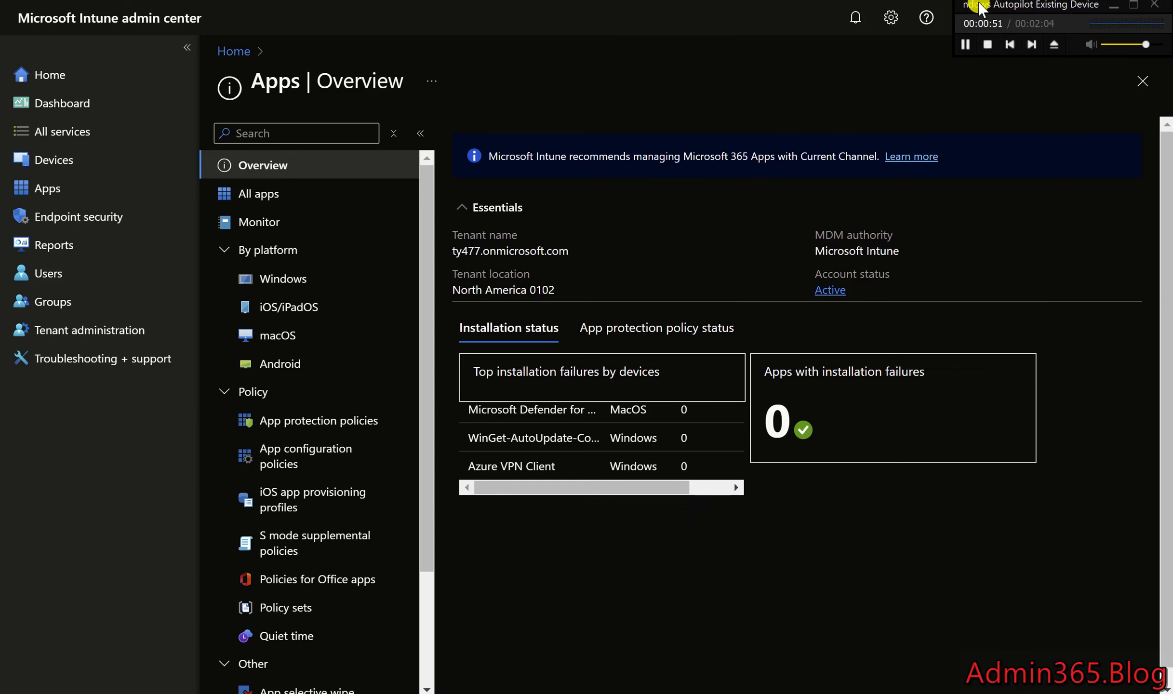
mouse_move(808, 81)
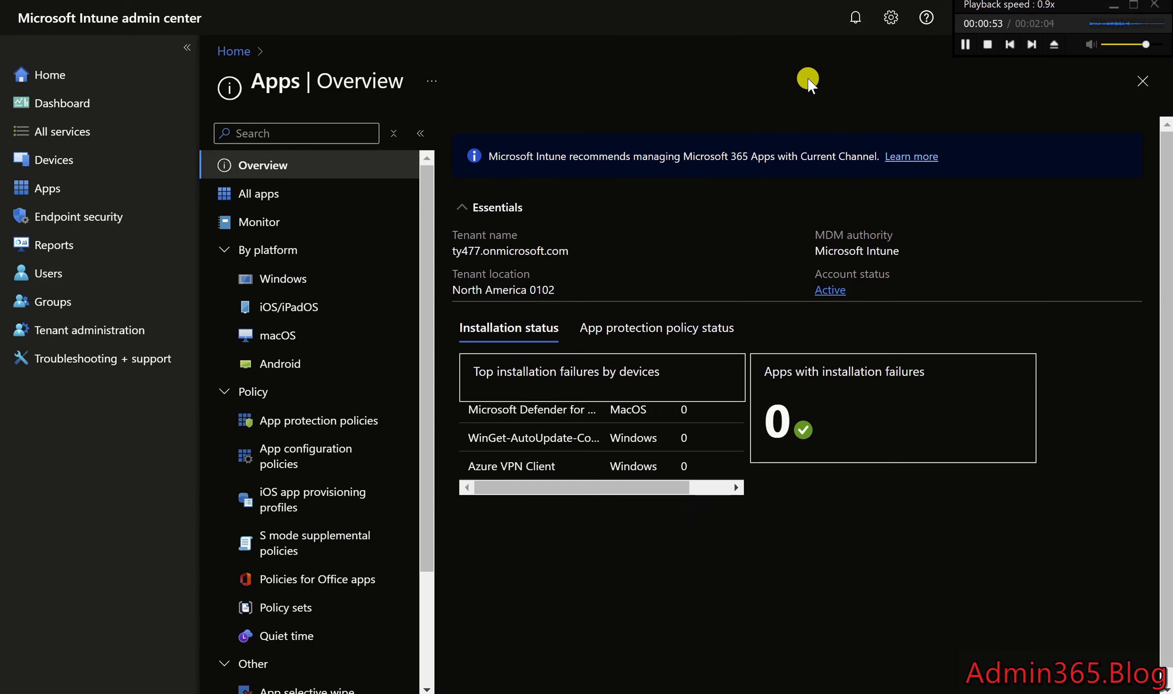
mouse_move(623, 117)
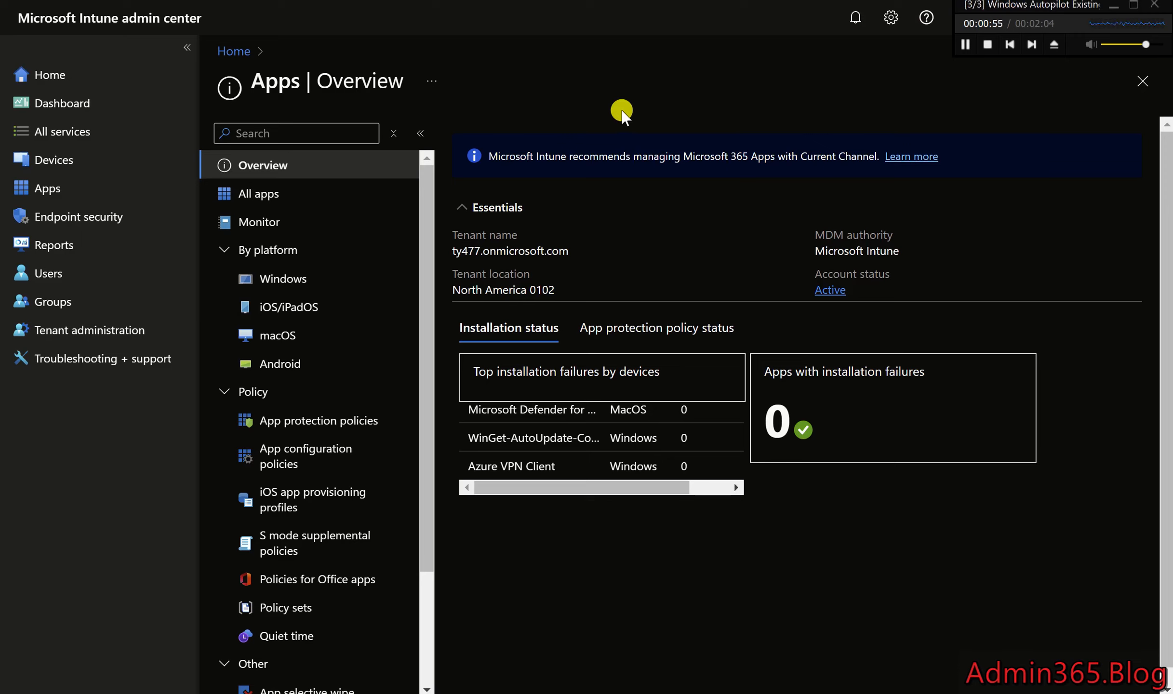
mouse_move(190, 18)
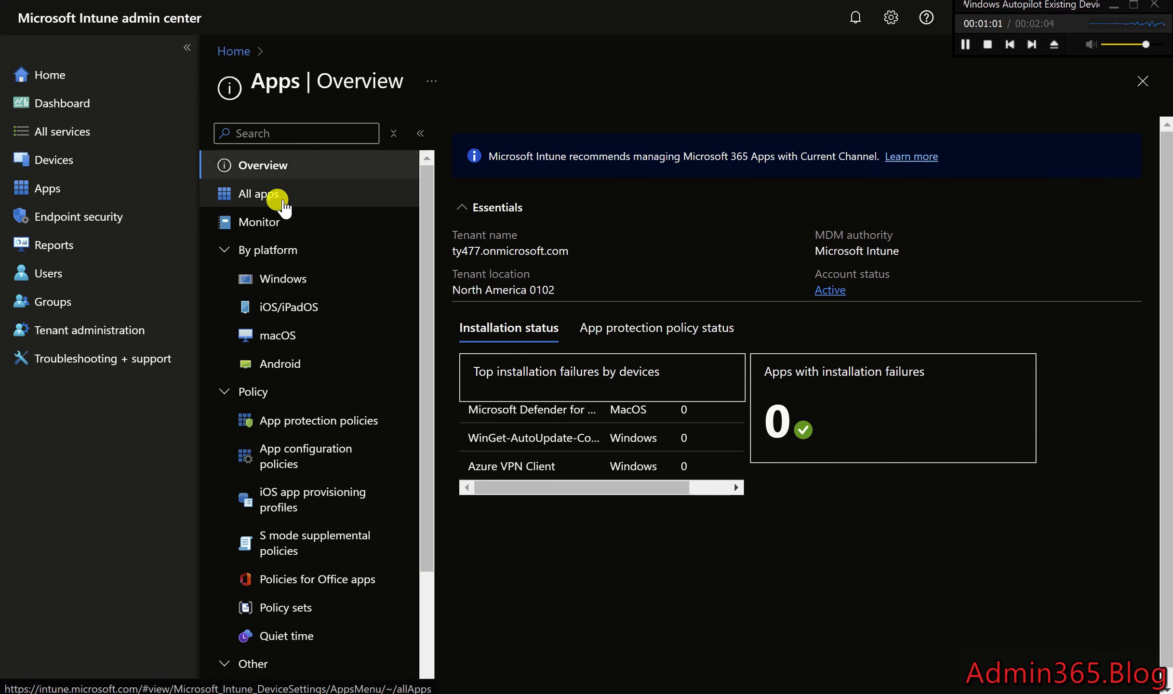
mouse_move(283, 250)
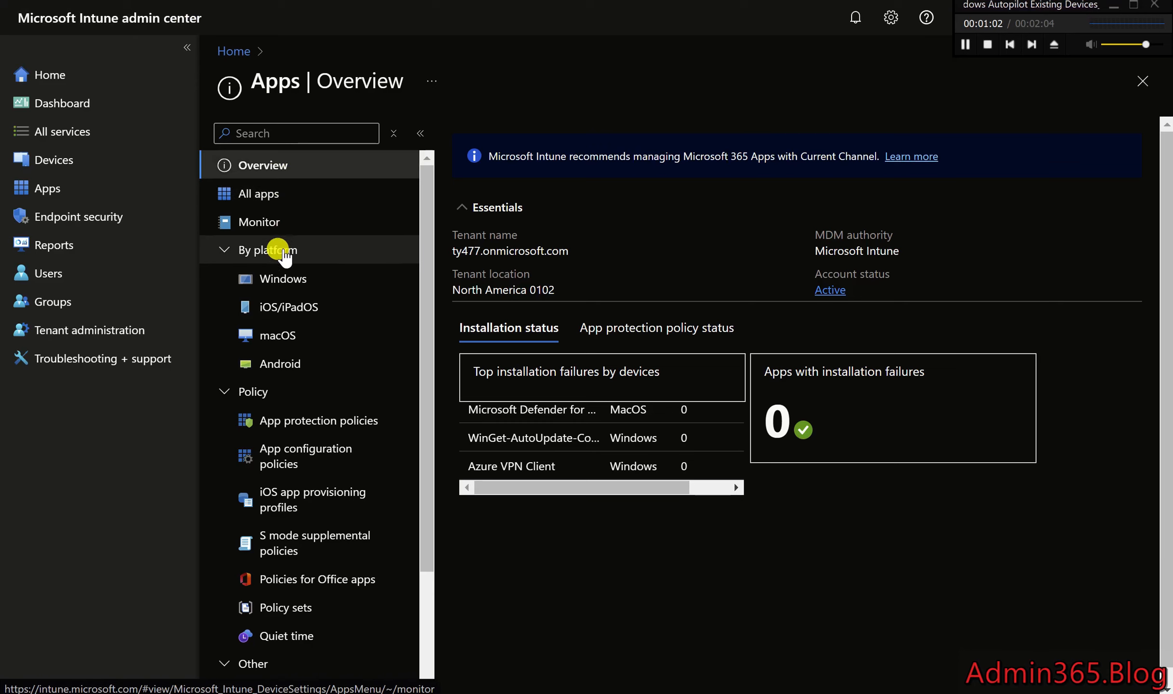
Start adding a new Windows app of type Microsoft Store app (new)
left_click(282, 278)
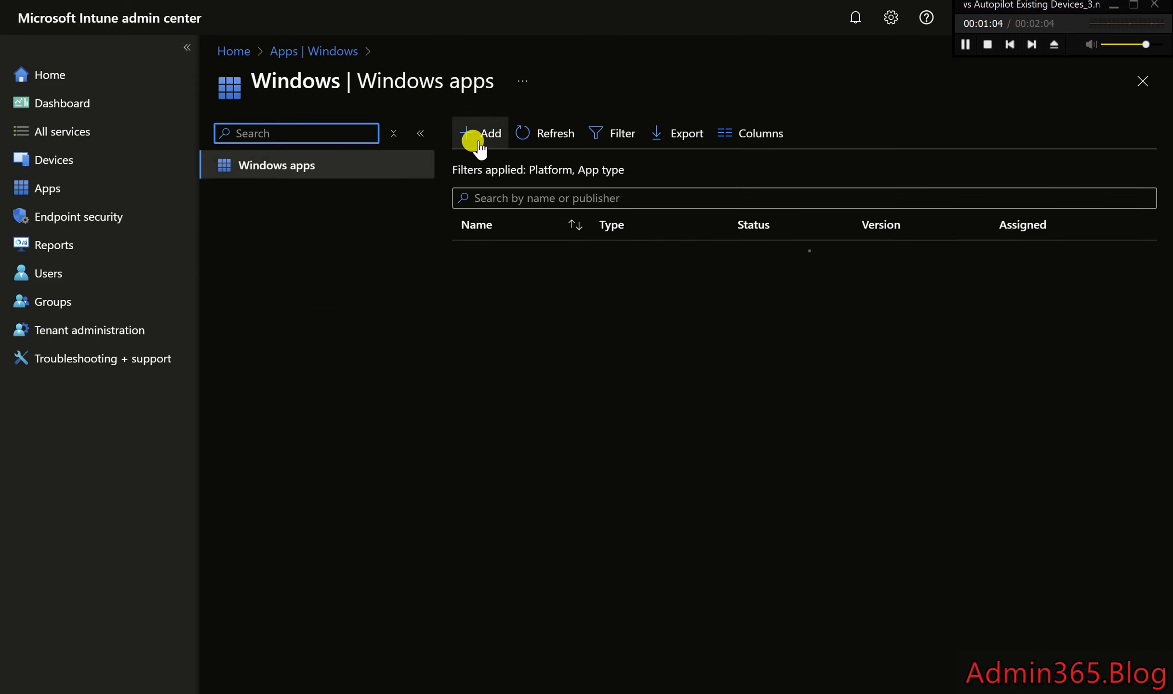
left_click(481, 133)
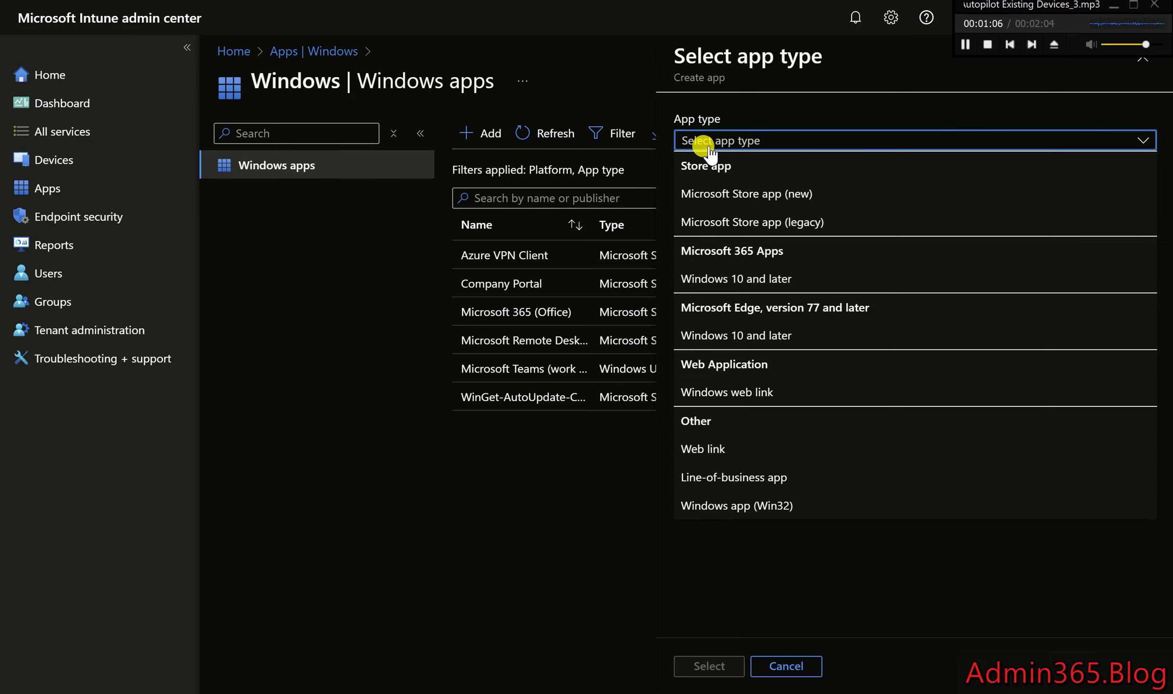
mouse_move(763, 222)
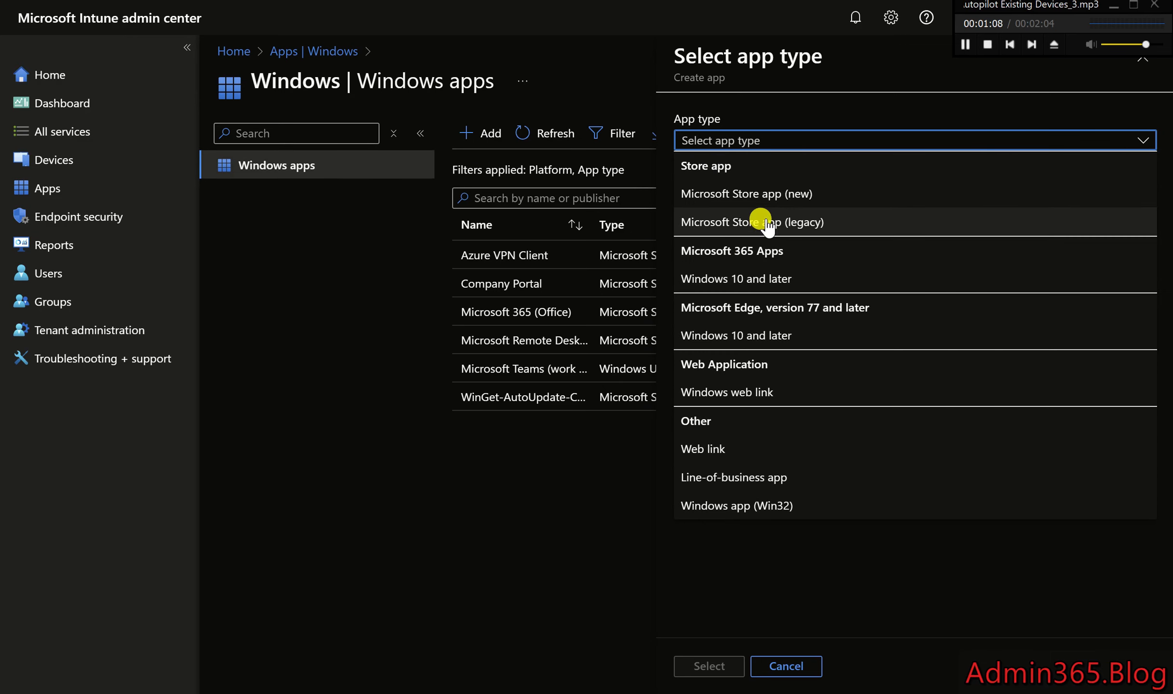
left_click(745, 194)
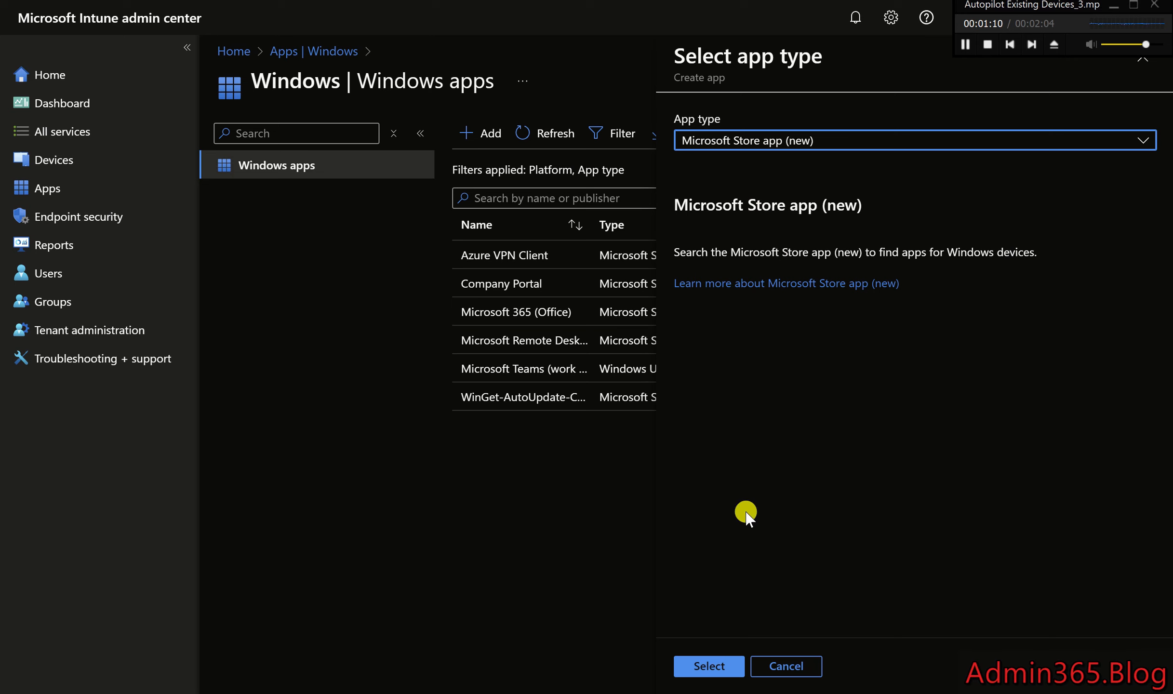
left_click(707, 666)
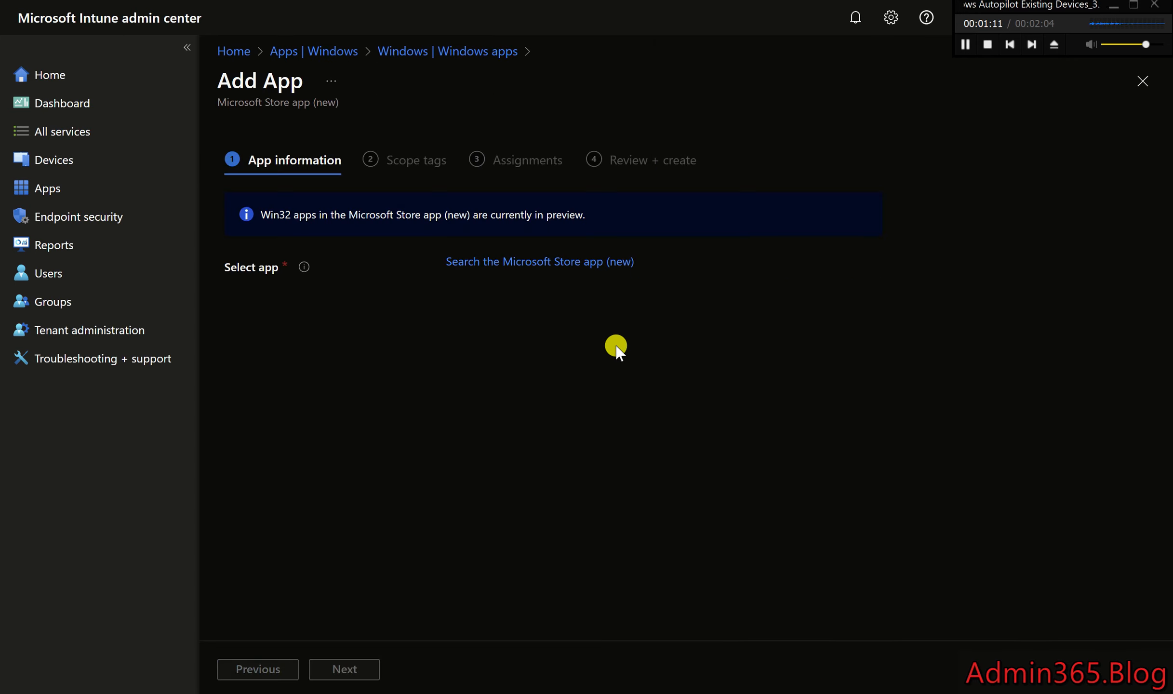
Search the Store for 'comp' and select Company Portal
left_click(538, 261)
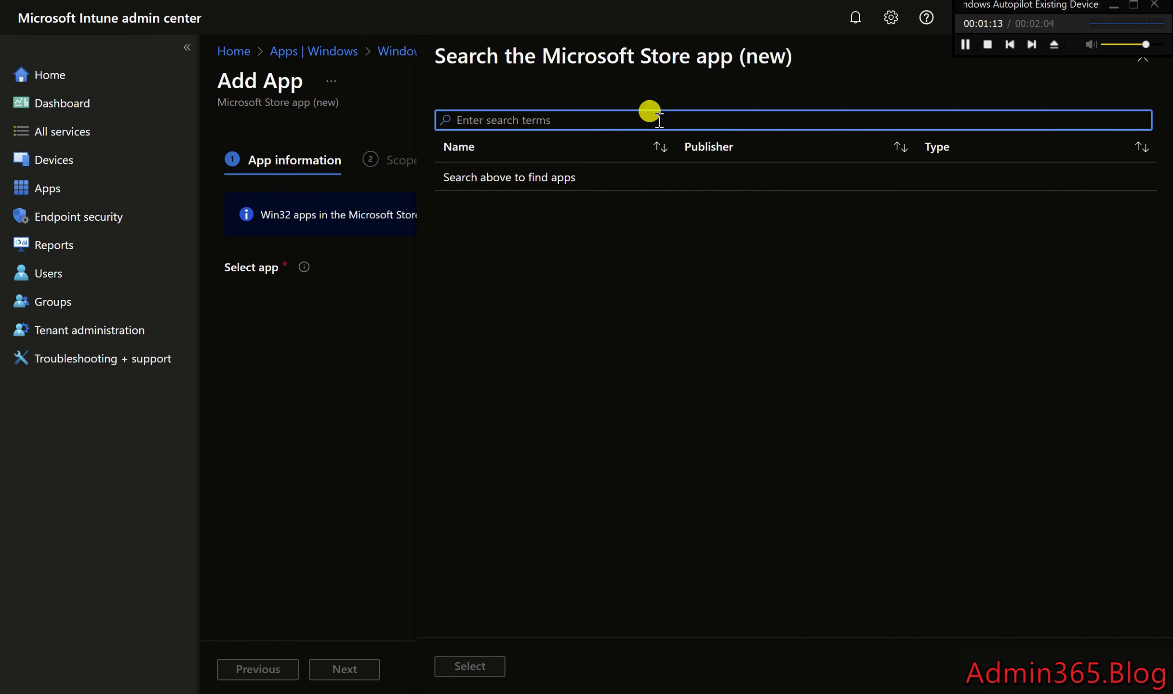
type("com")
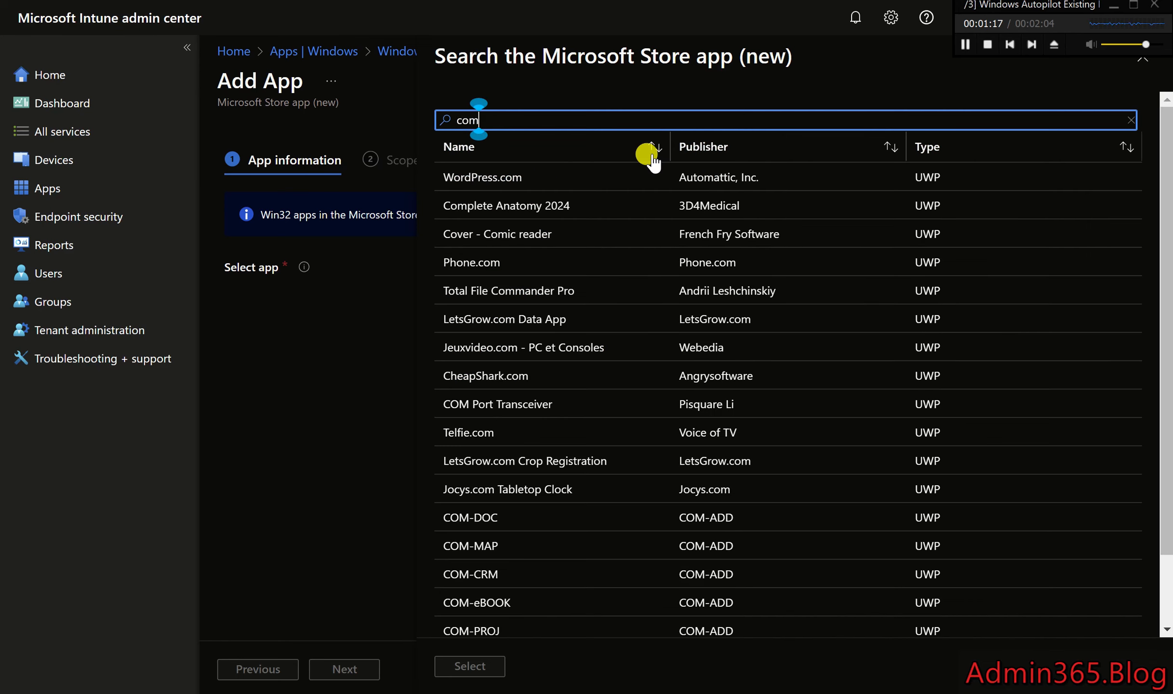
type("p")
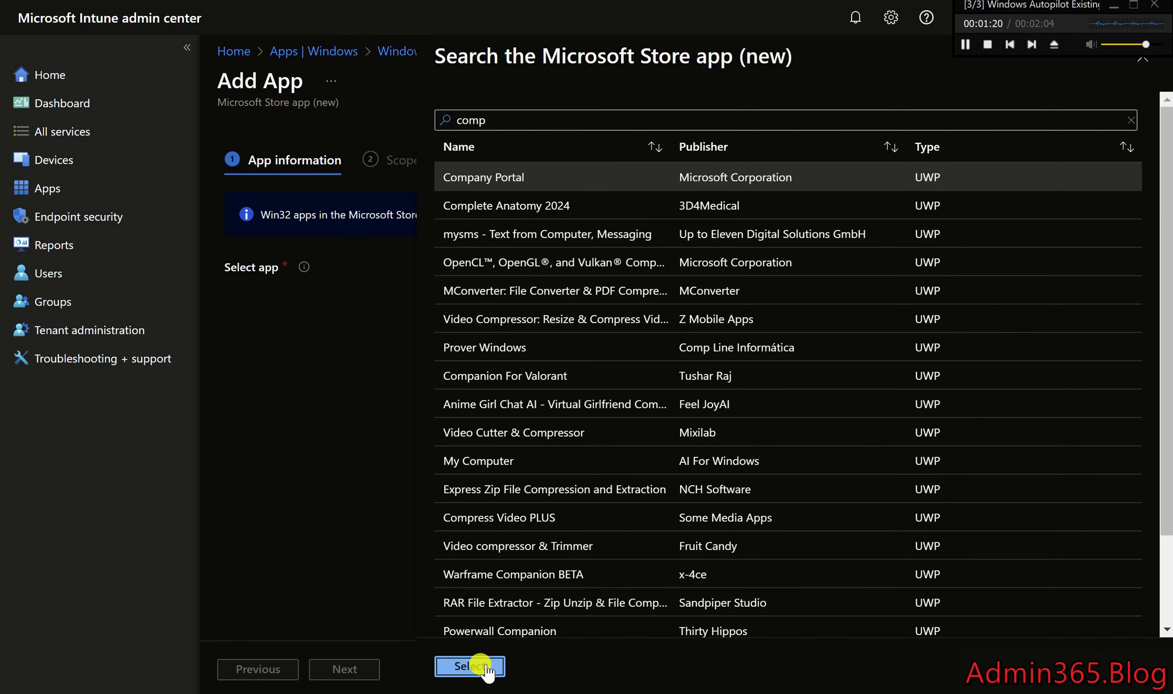
left_click(470, 665)
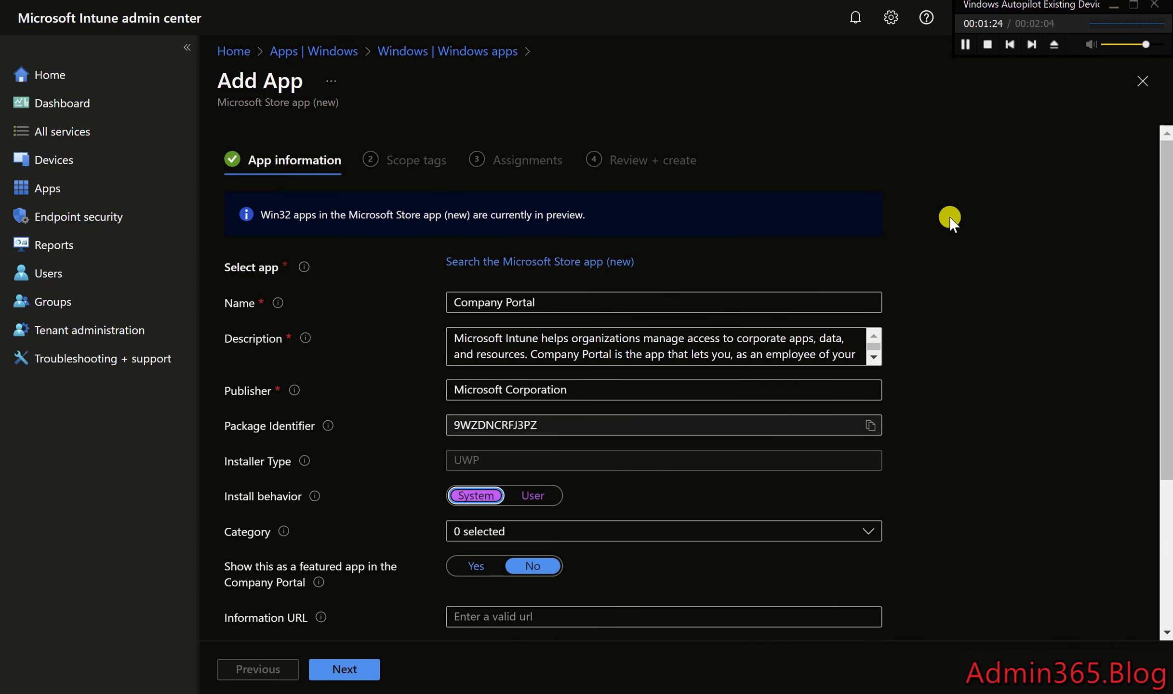
Advance past App information and empty scope tags to Assignments
scroll("down", 3)
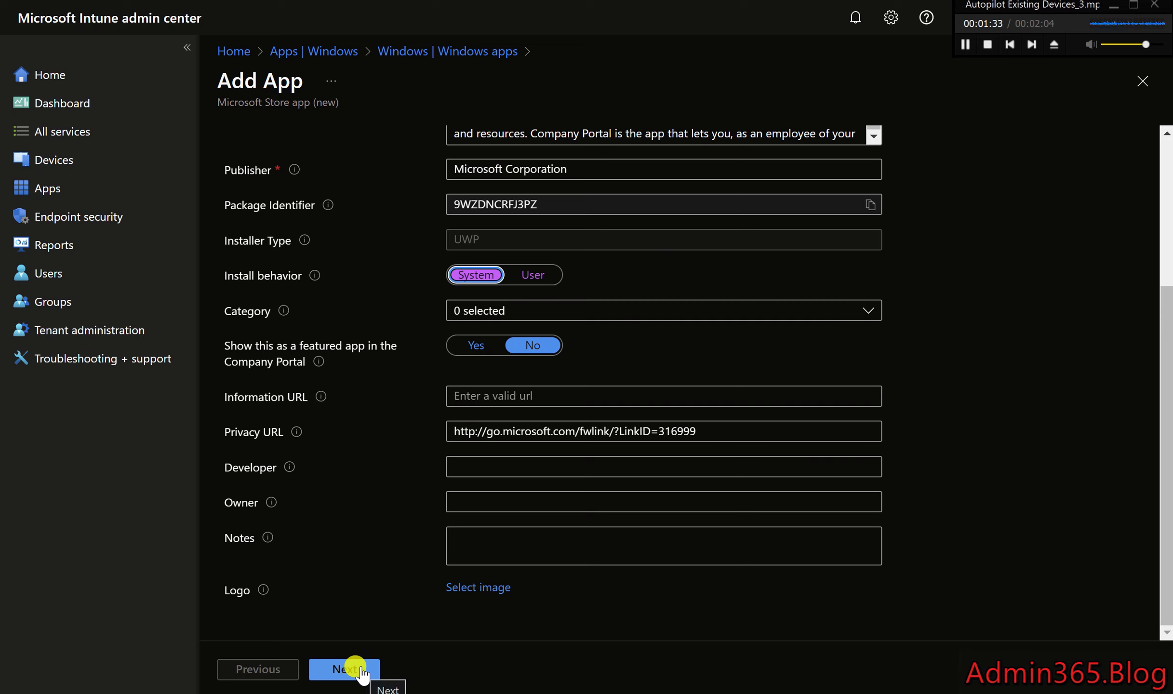
left_click(343, 669)
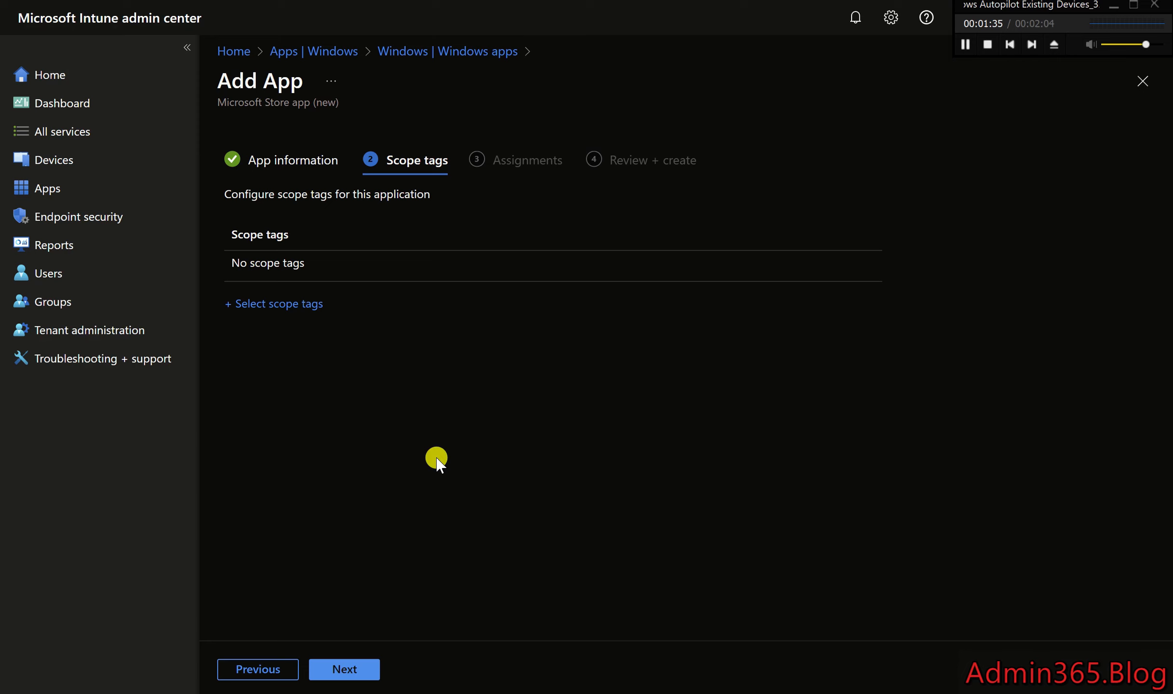
left_click(343, 668)
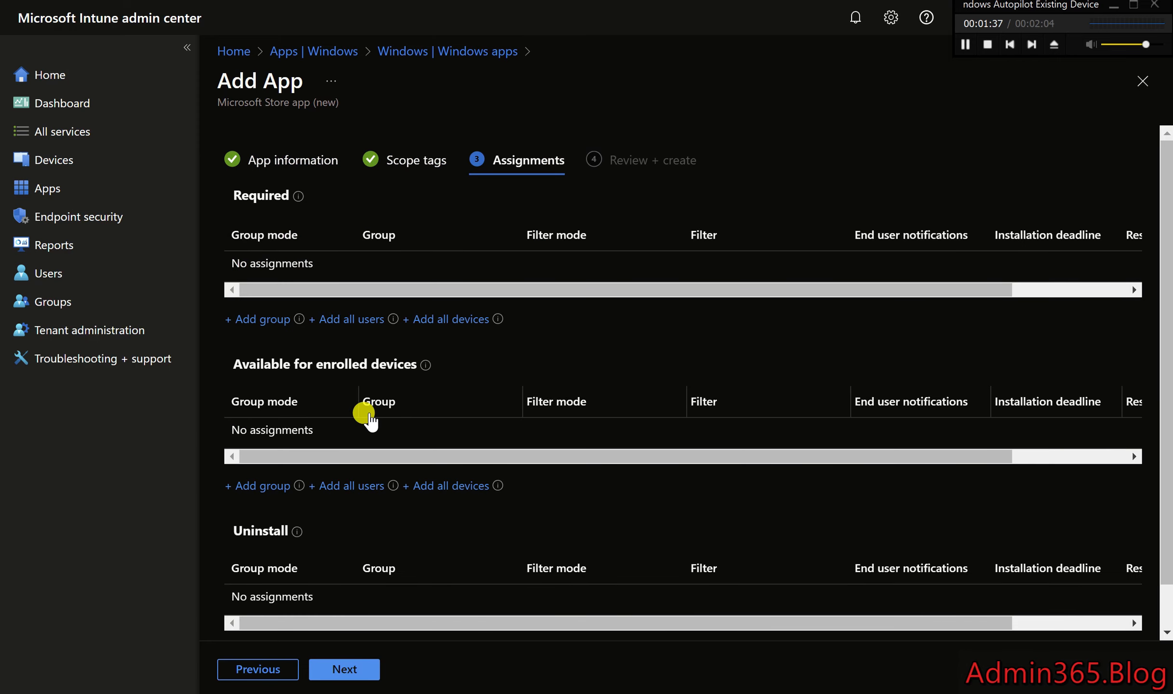
mouse_move(272, 292)
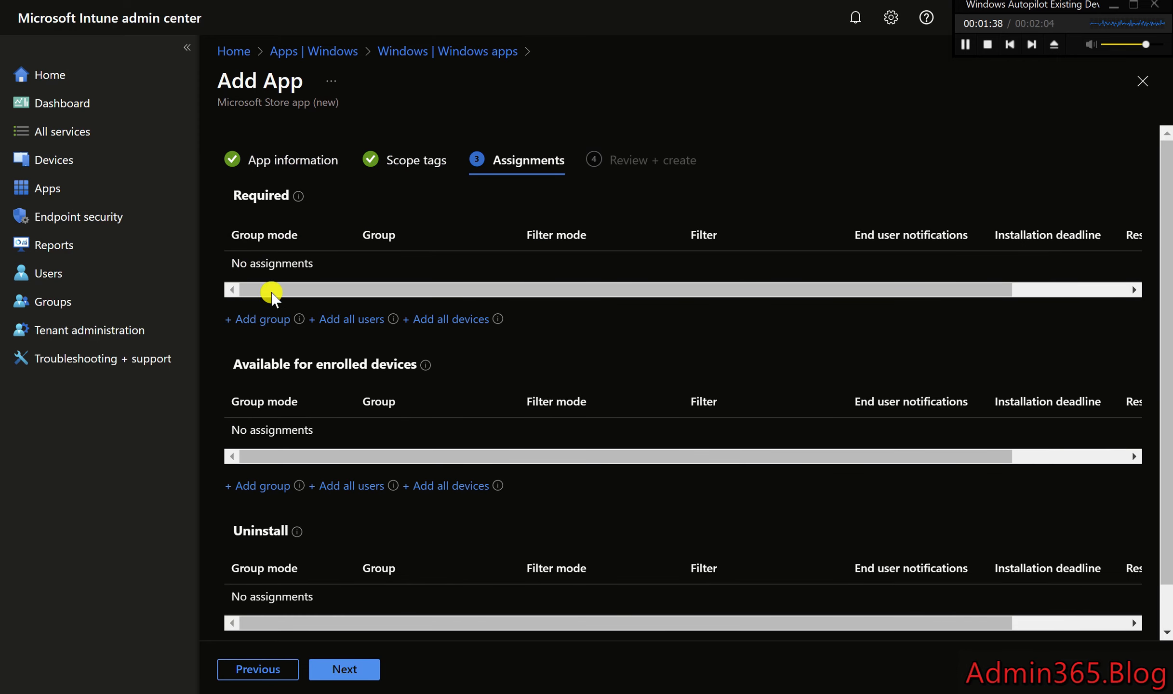
Add the Test Policy Devices group, found by searching 'dev', under Required
left_click(257, 319)
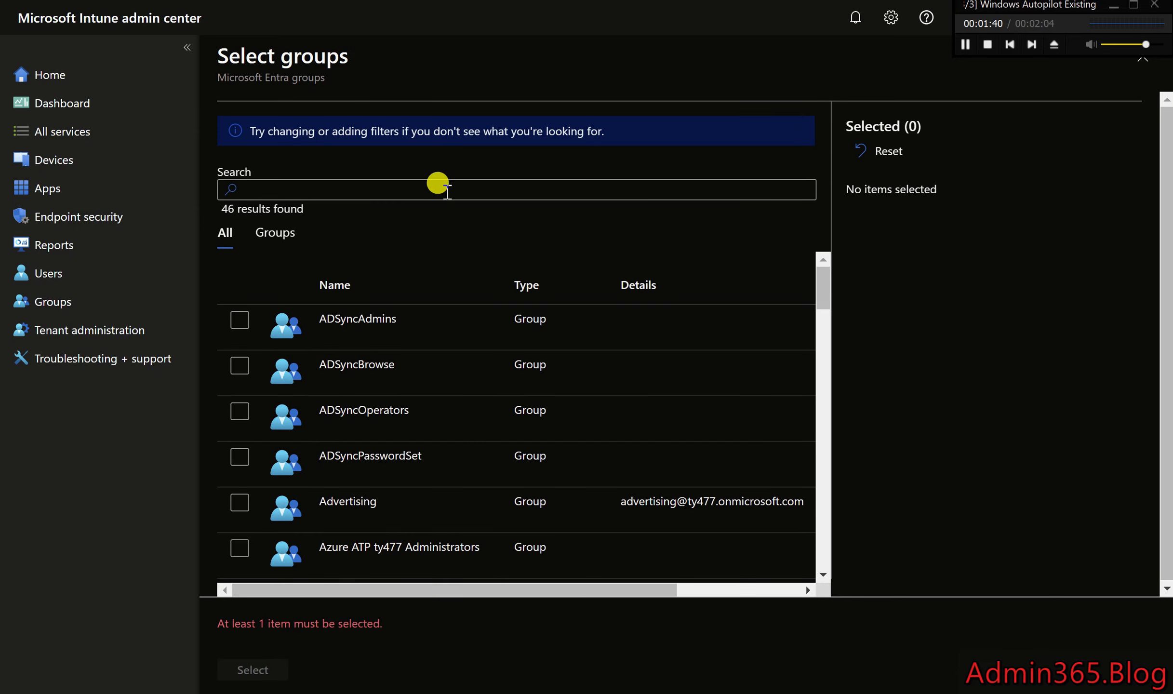
mouse_move(373, 174)
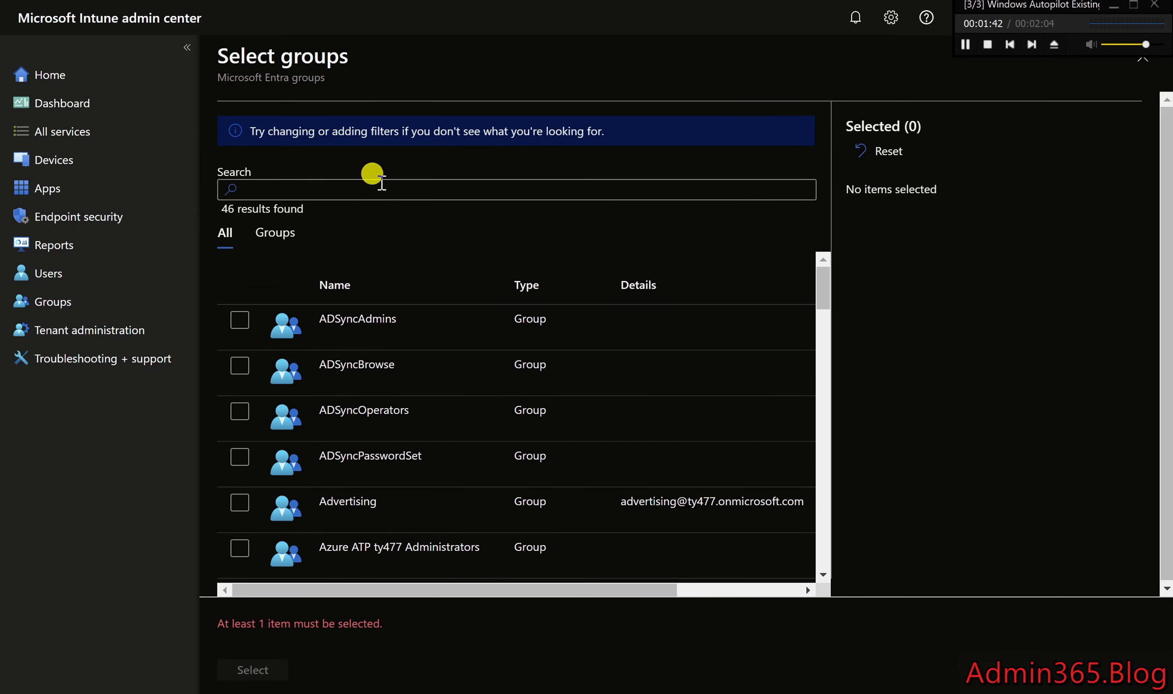
left_click(515, 190)
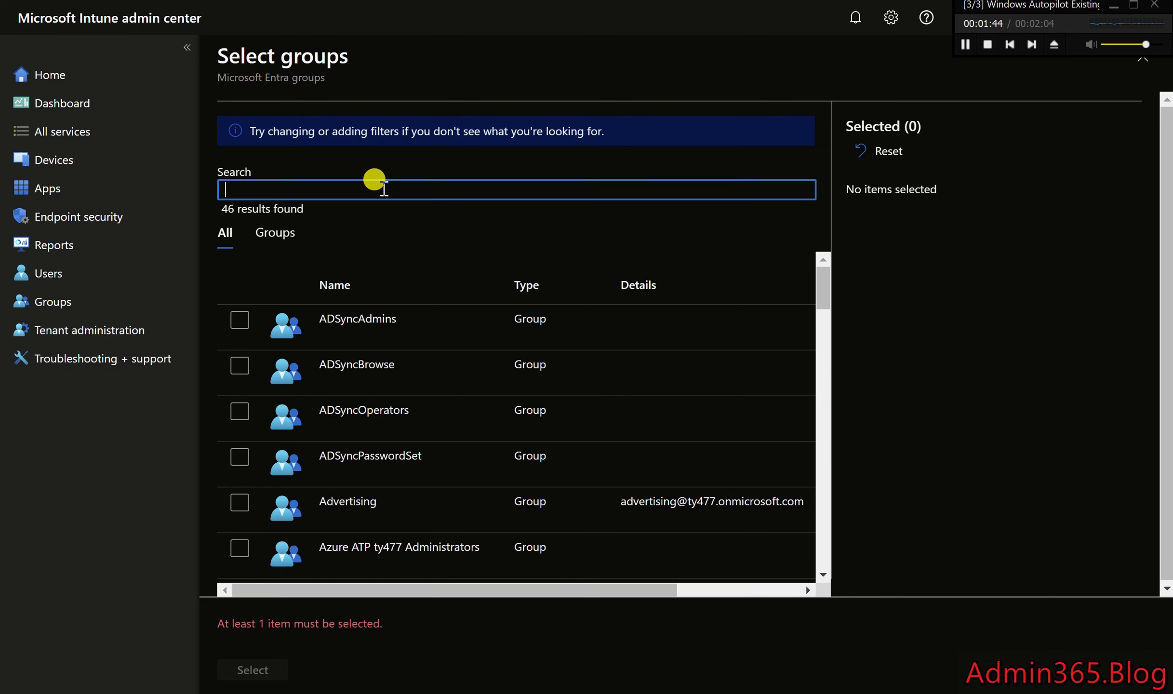
type("dev")
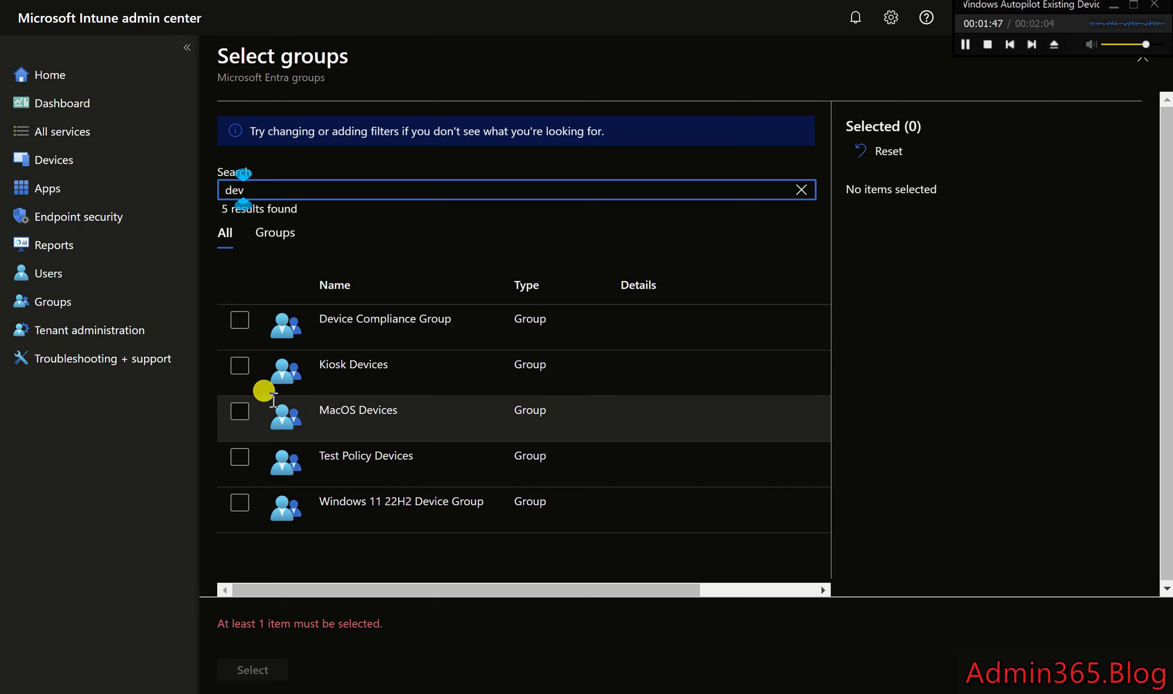
left_click(239, 459)
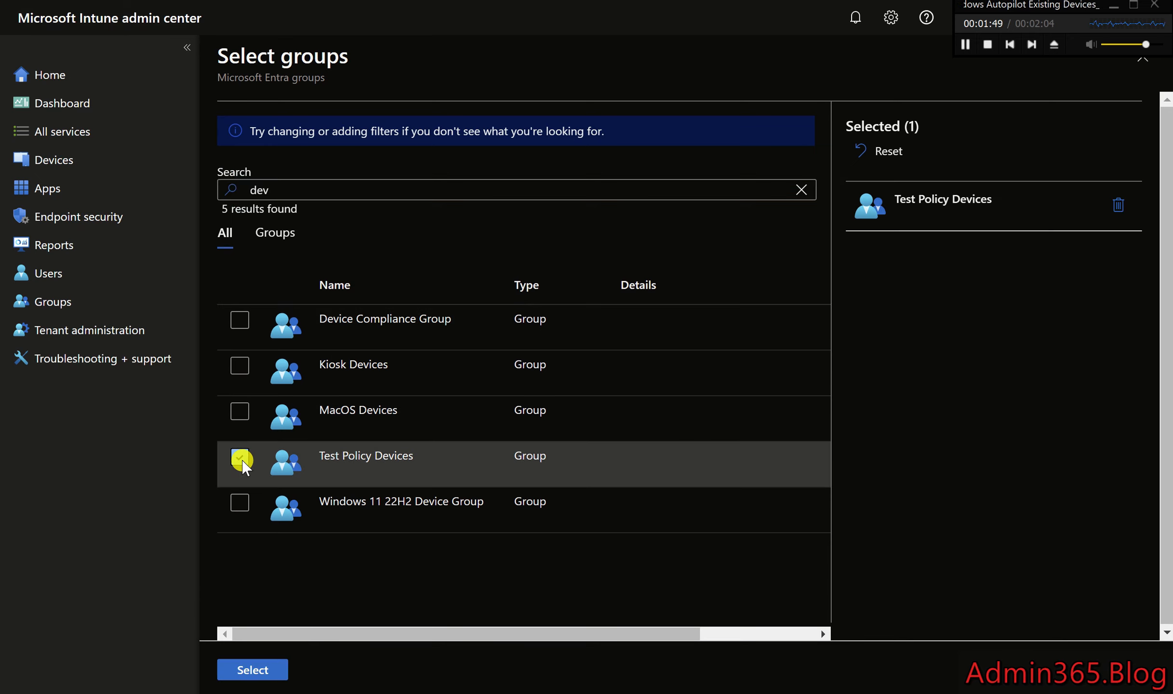
left_click(251, 670)
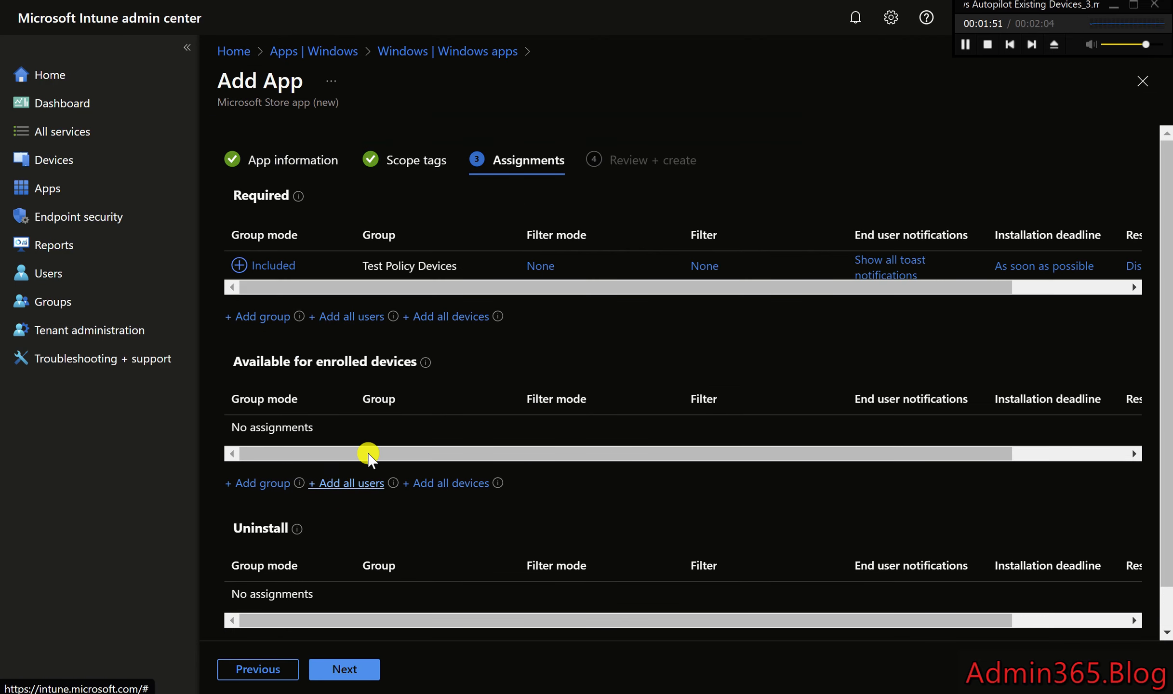
mouse_move(524, 427)
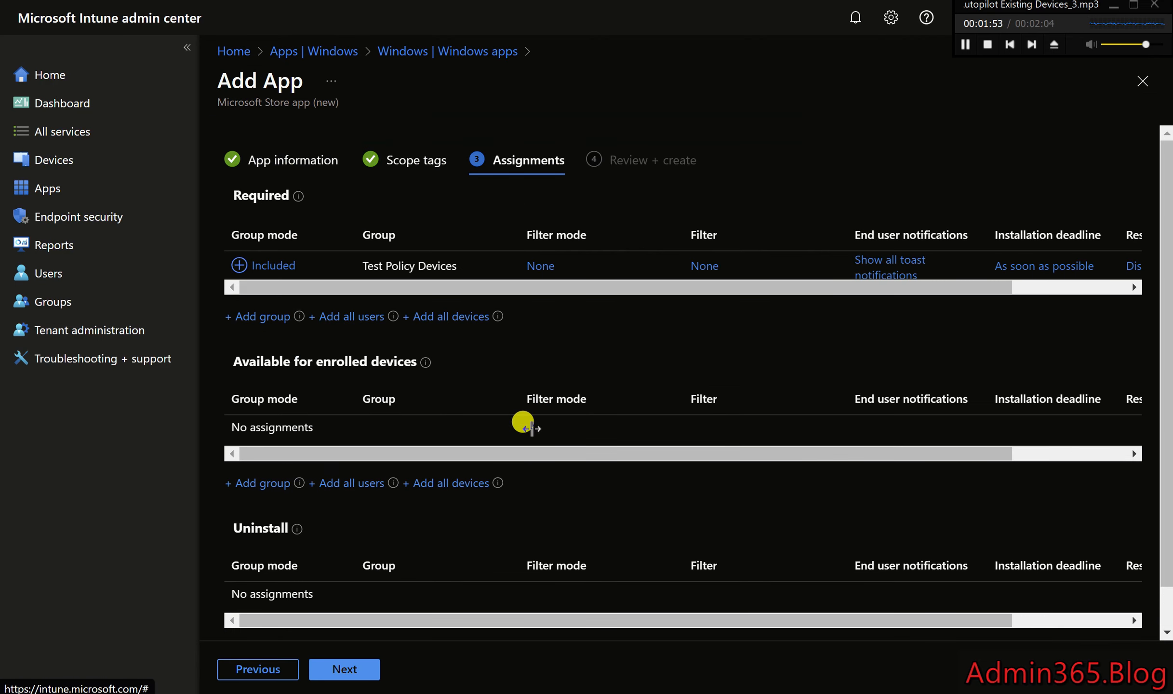
Advance to the Review + create summary for Company Portal
left_click(344, 668)
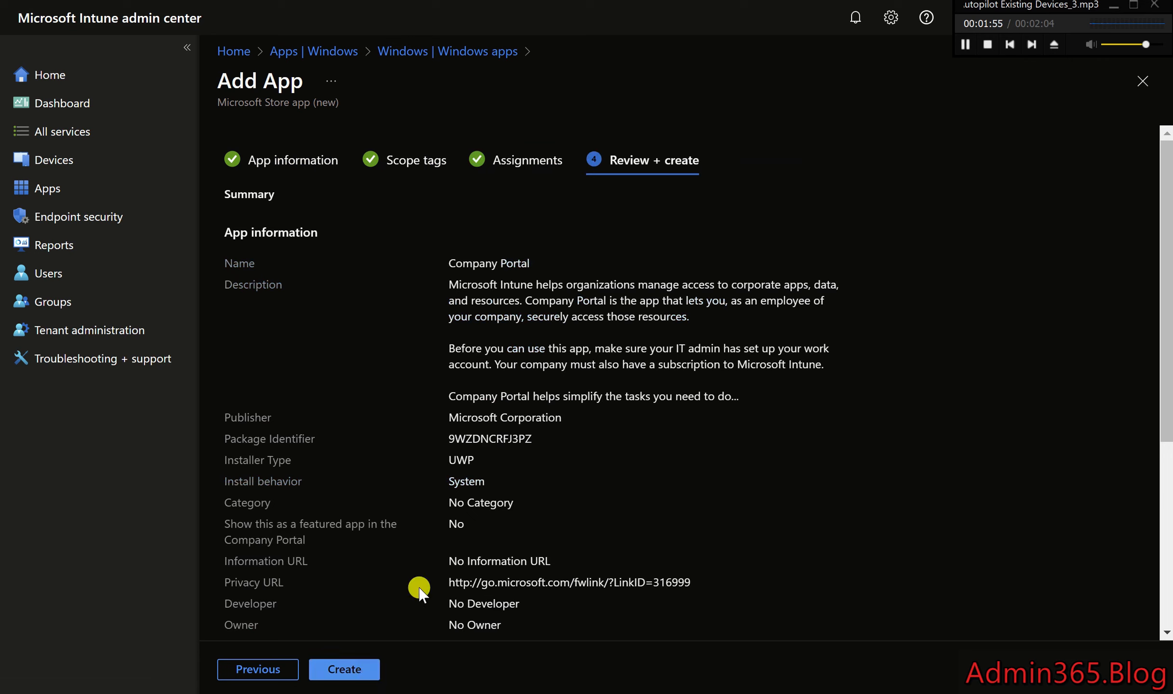
mouse_move(557, 348)
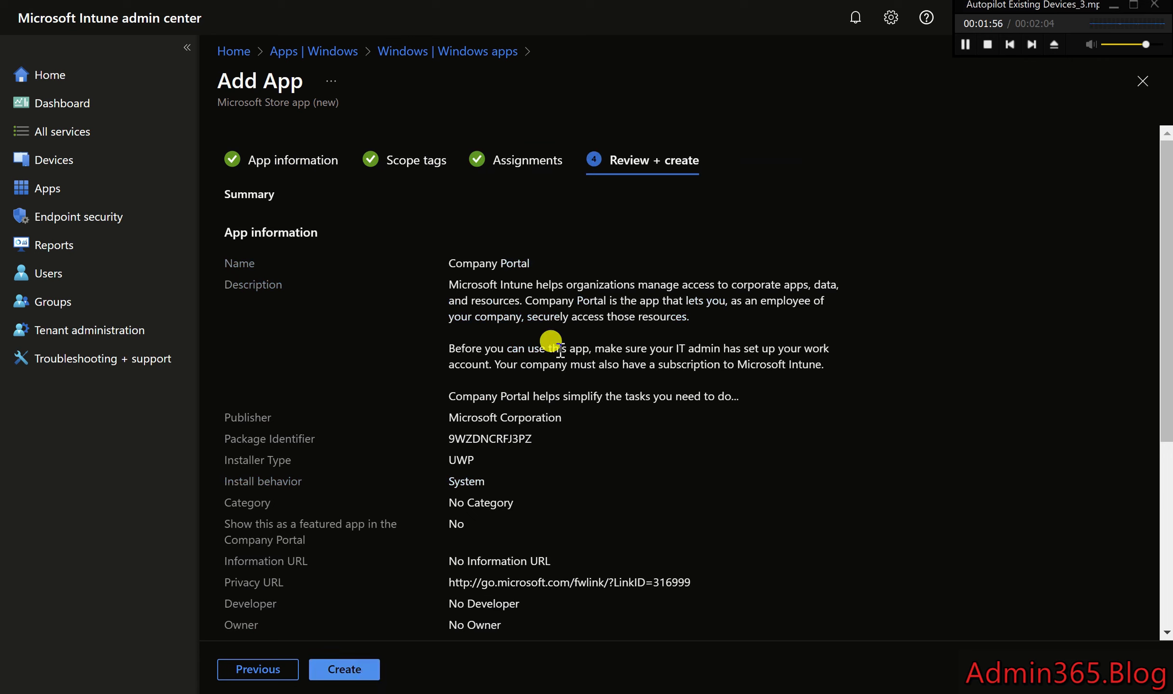
mouse_move(738, 455)
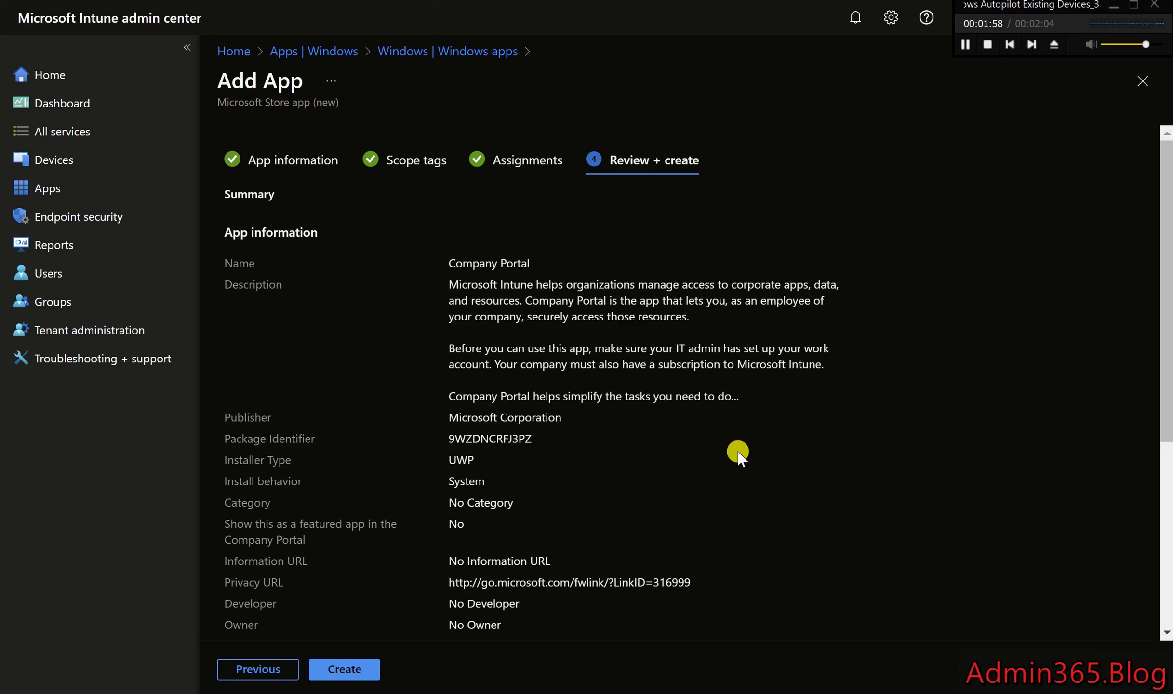
mouse_move(427, 617)
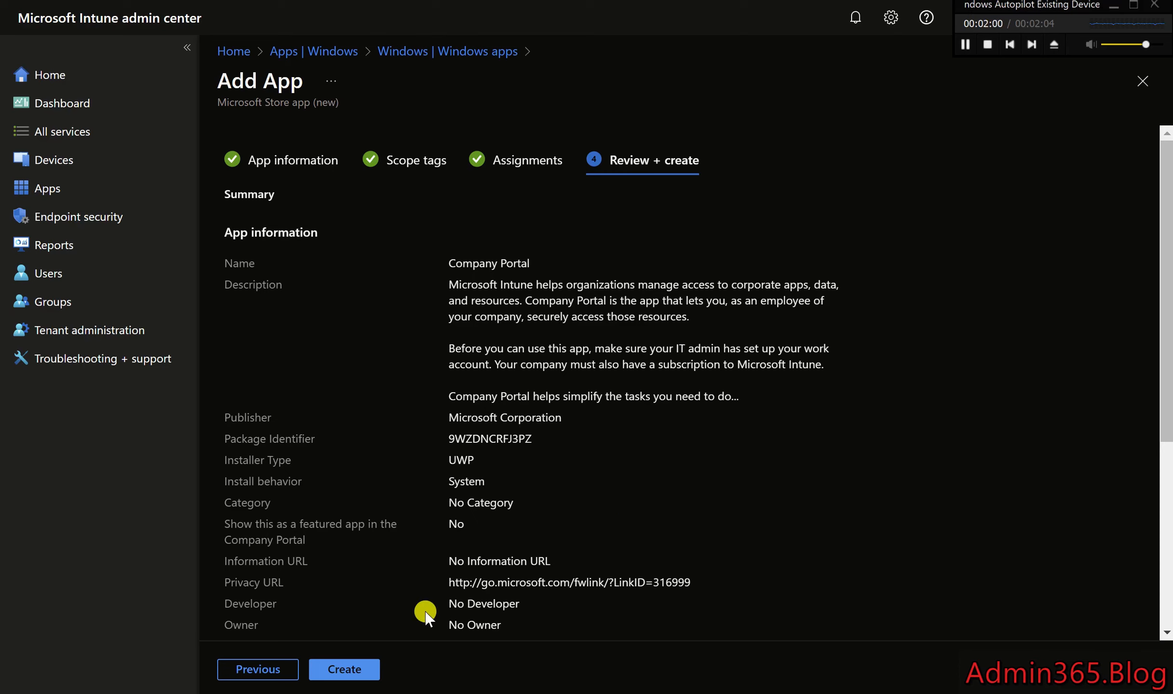
mouse_move(344, 669)
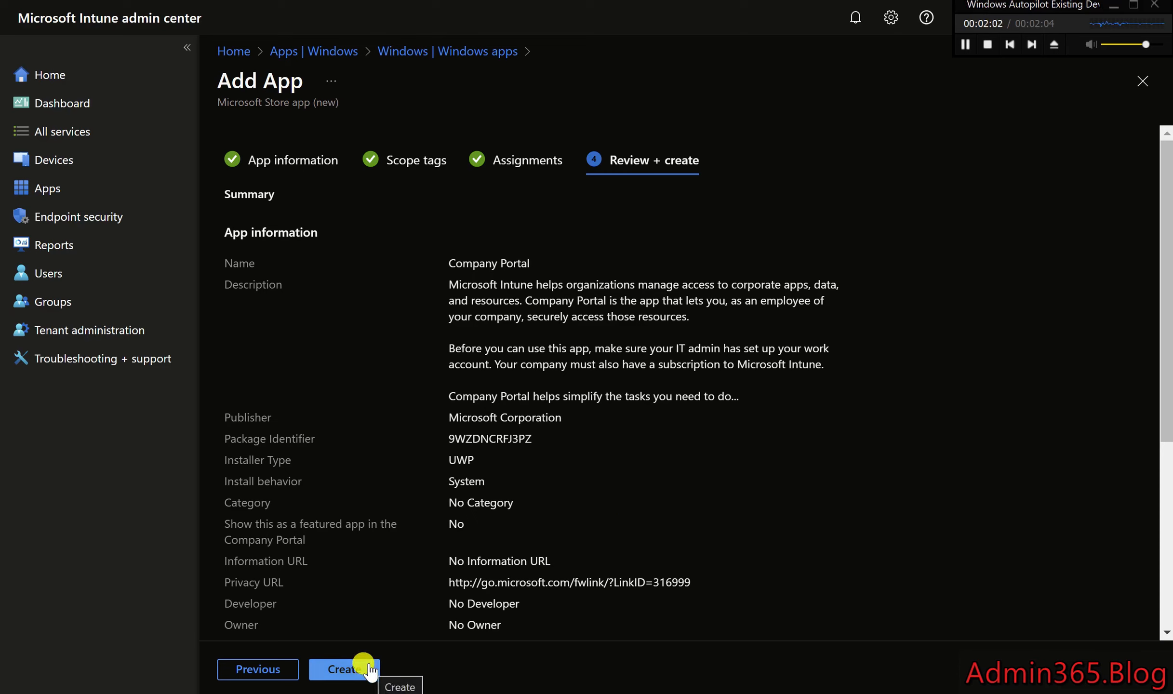